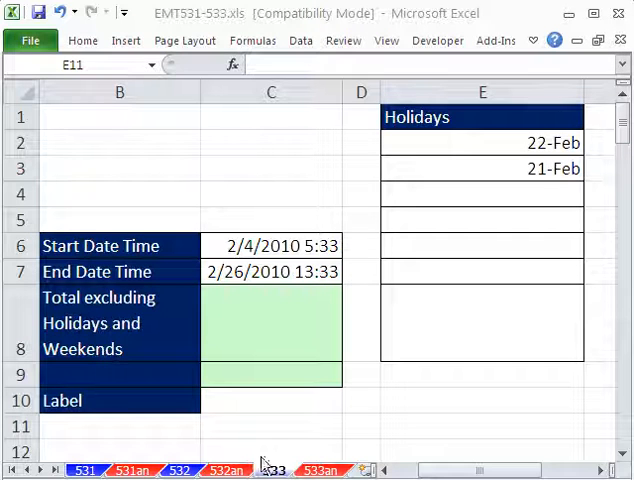
# Inspect the end date-time formula and select C8 for the workday total
pyautogui.click(291, 470)
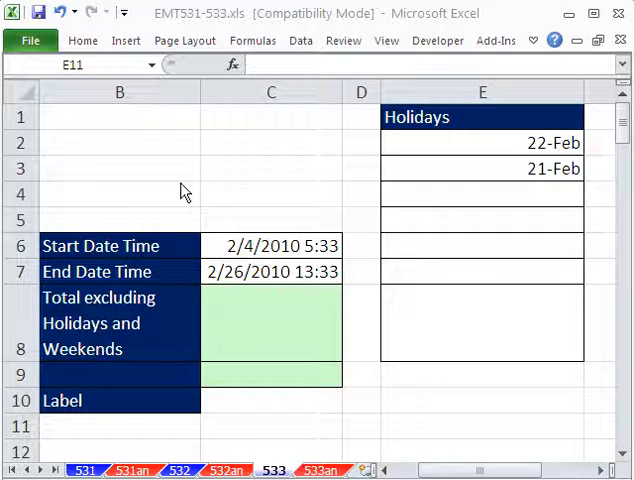
pyautogui.moveTo(540, 306)
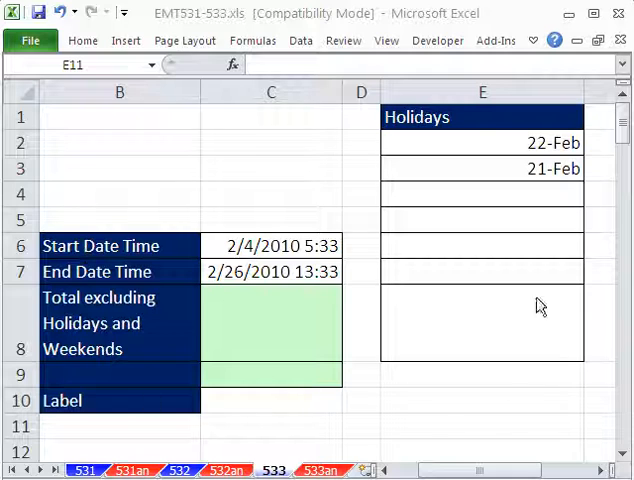
pyautogui.click(480, 426)
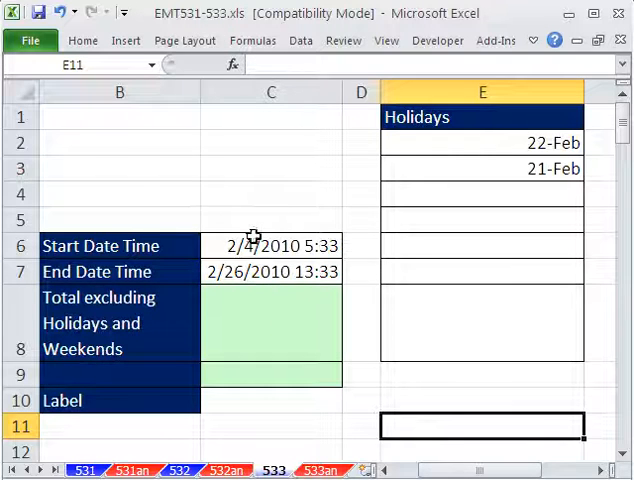
pyautogui.click(270, 271)
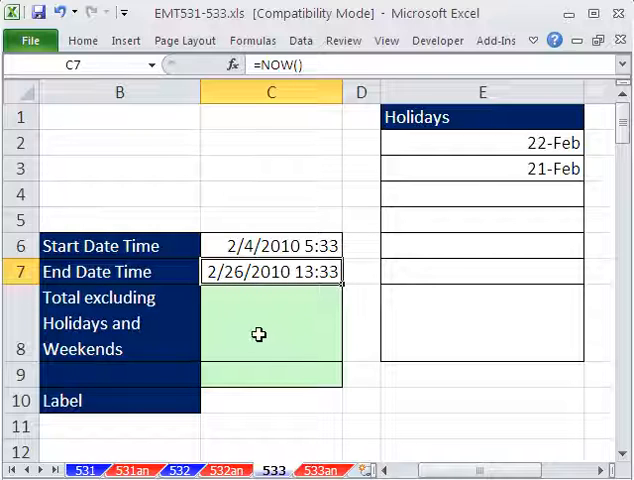
pyautogui.click(270, 325)
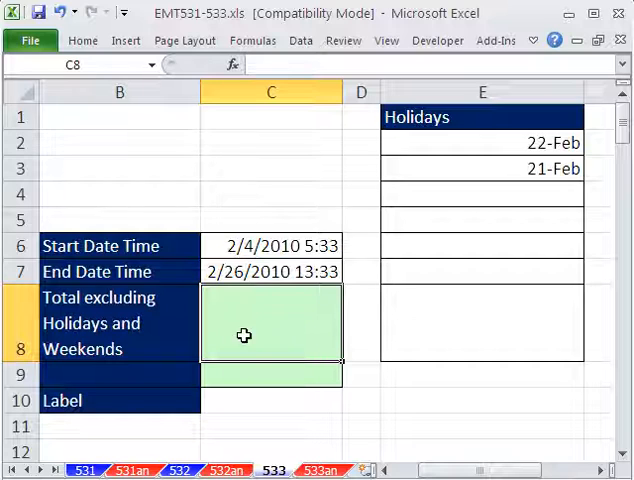
pyautogui.moveTo(504, 139)
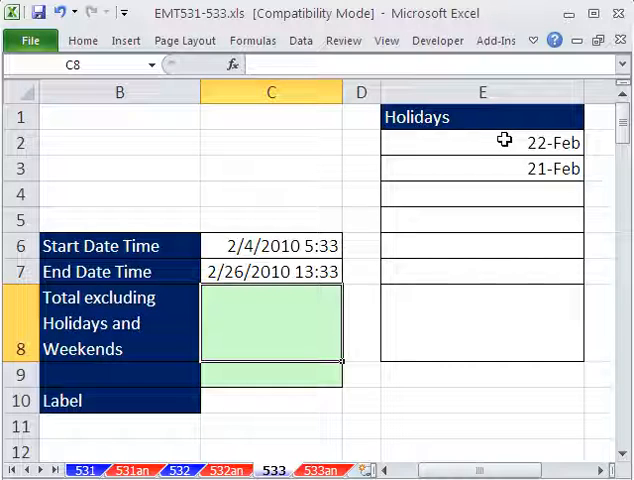
pyautogui.moveTo(493, 335)
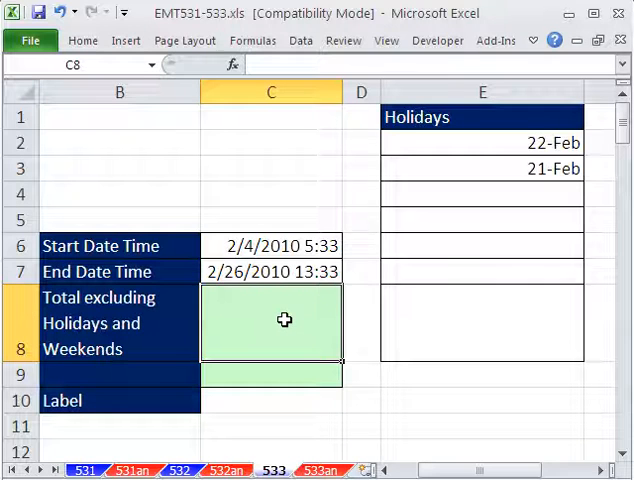
# Enter =NETWORKDAYS(C6,C7,E2:E8) in C8, returning 16 workdays
pyautogui.write('=net')
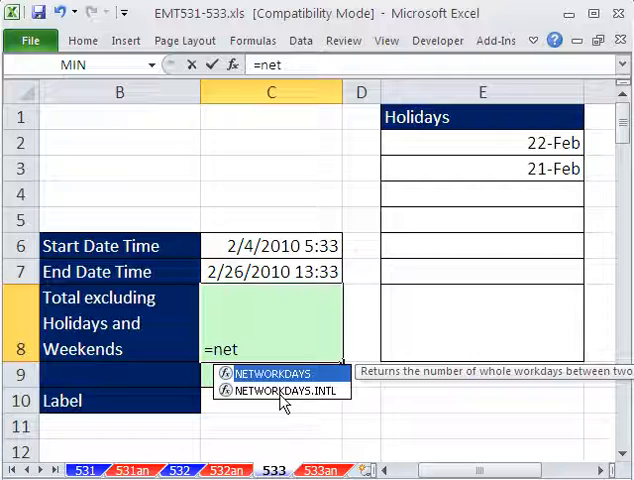
pyautogui.doubleClick(272, 372)
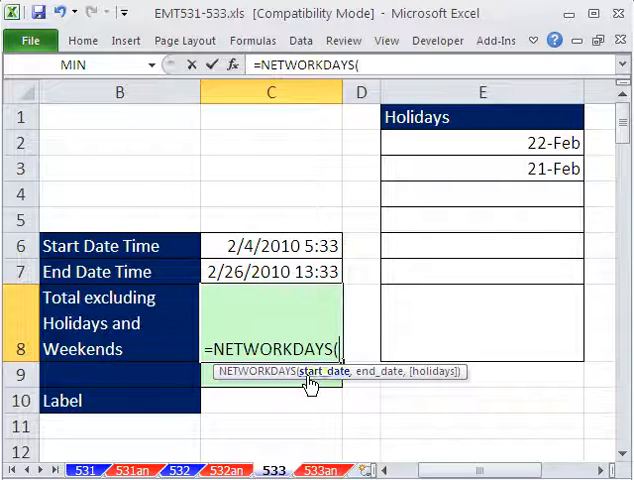
pyautogui.moveTo(335, 297)
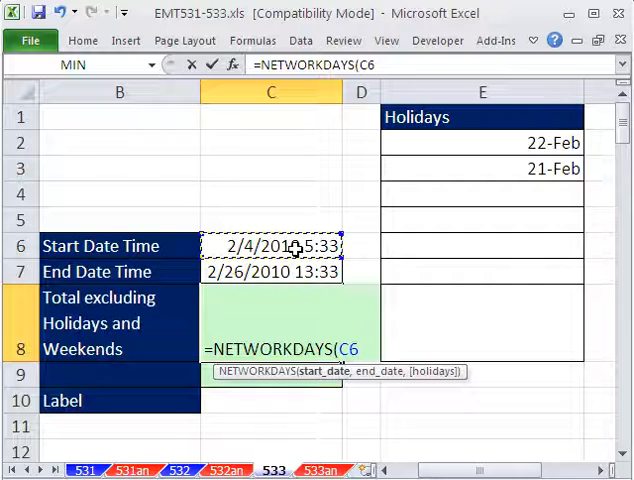
pyautogui.write(',')
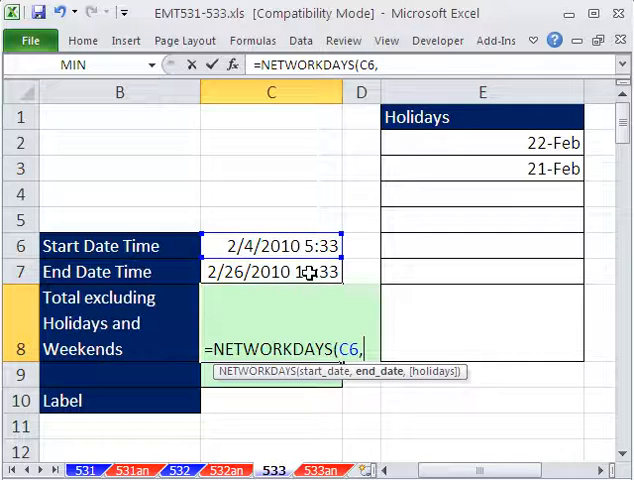
pyautogui.click(270, 271)
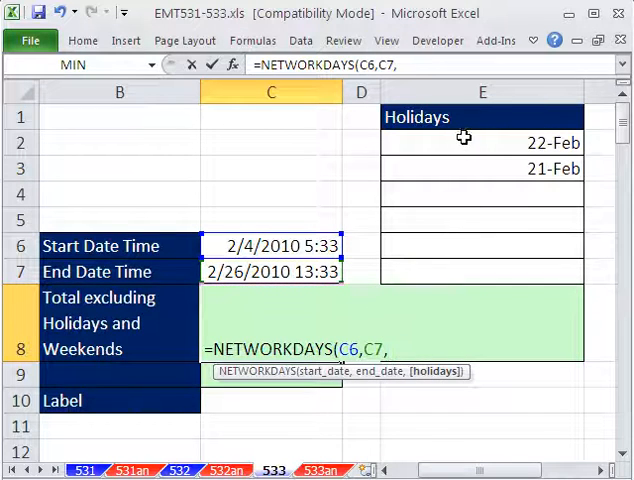
pyautogui.moveTo(483, 142); pyautogui.dragTo(483, 270)
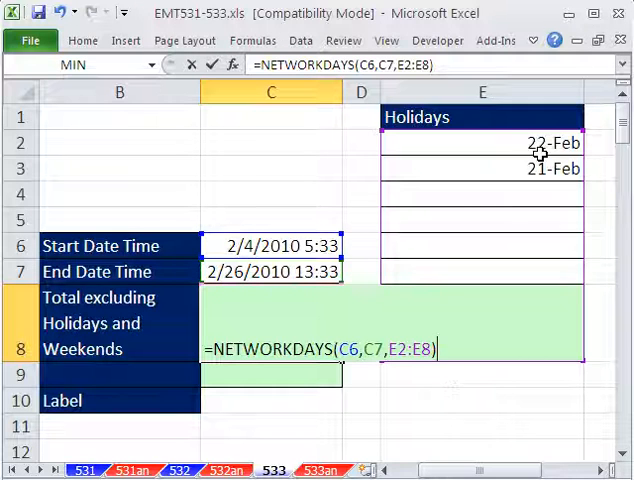
pyautogui.press('Return')
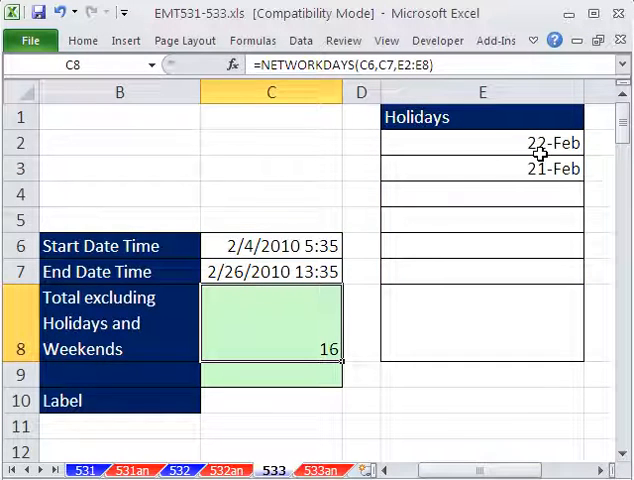
pyautogui.moveTo(363, 315)
pyautogui.write('=')
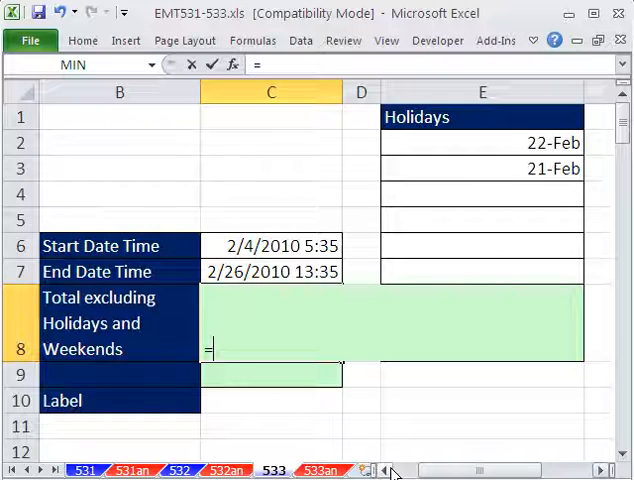
# Make C8 =C7-C6, showing 22.33 days, and reopen it for editing
pyautogui.click(271, 245)
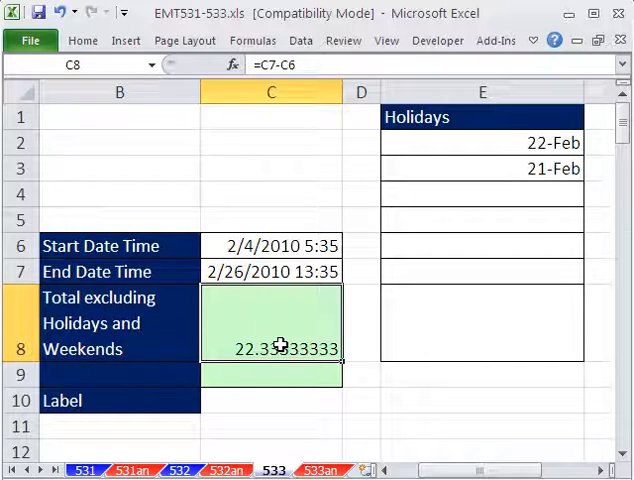
pyautogui.doubleClick(270, 348)
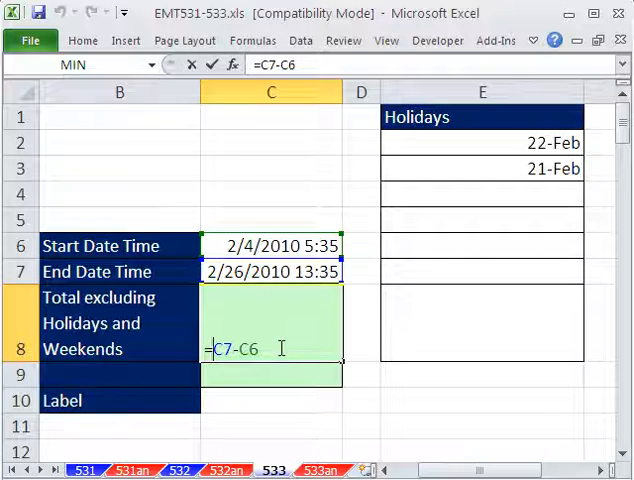
pyautogui.moveTo(349, 427)
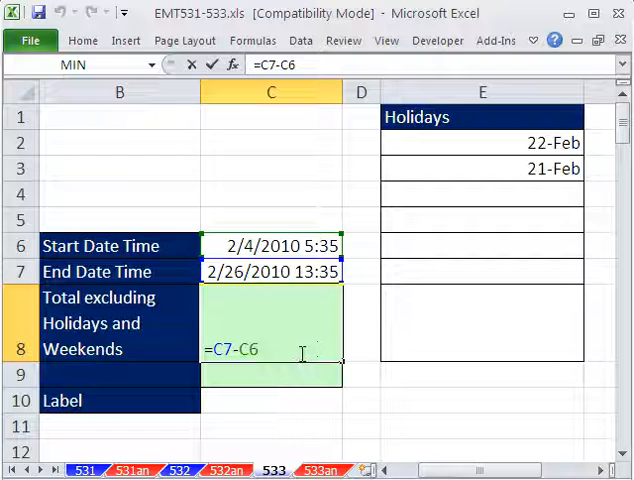
# Change C8 to =C7-C6-INT(C7-C6), returning the 0.33-day fraction, then reopen it
pyautogui.write('int')
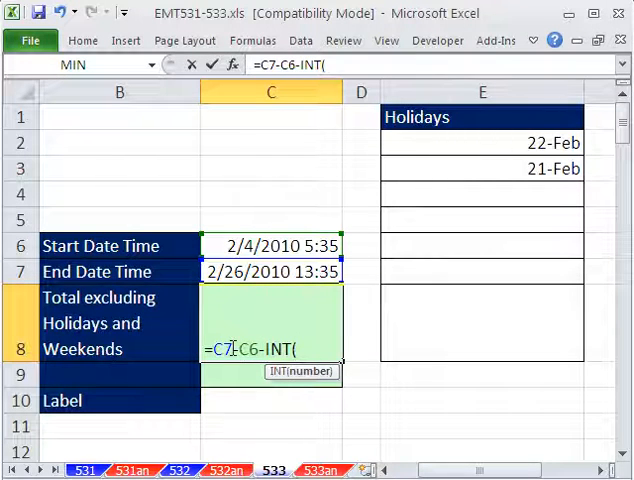
pyautogui.write('C7-')
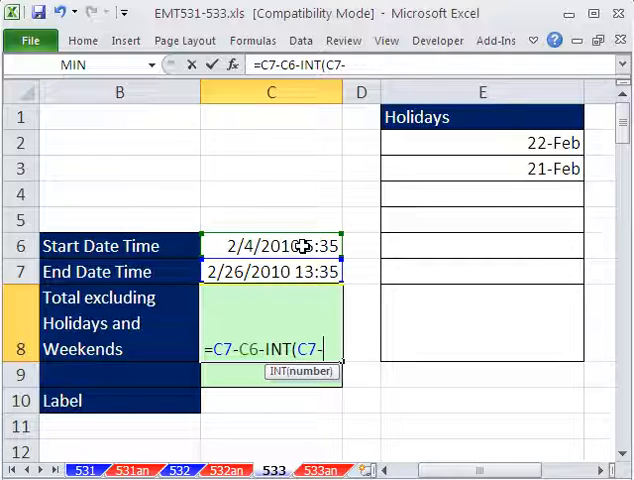
pyautogui.write('C6)')
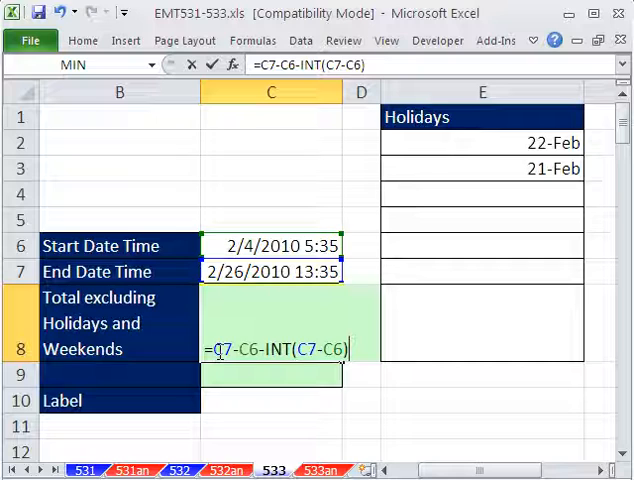
pyautogui.press('Return')
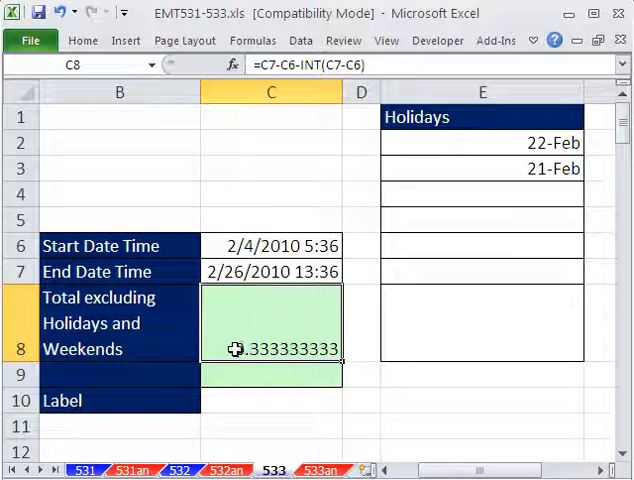
pyautogui.doubleClick(270, 349)
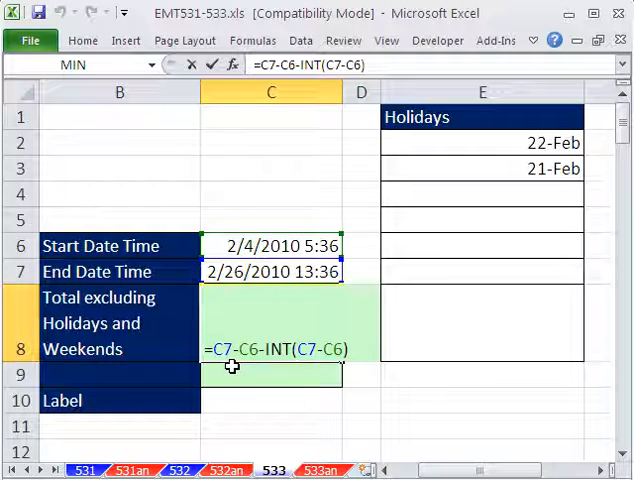
# Prefix the C8 formula with NETWORKDAYS(C6,C7,E2:E8)+, showing 1/16/1900 8:00, and begin a C11 note
pyautogui.write('NETWORKDAYS(C6,C7,E2:E8)')
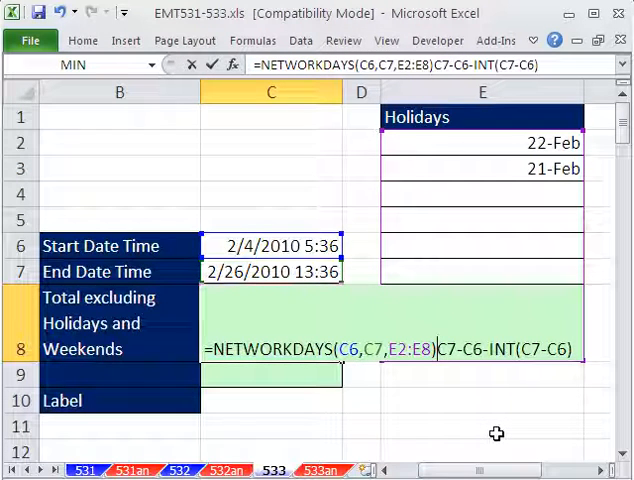
pyautogui.write('+')
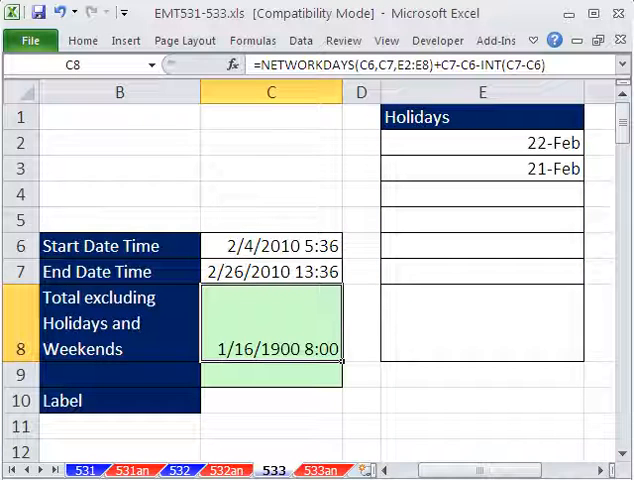
pyautogui.moveTo(294, 355)
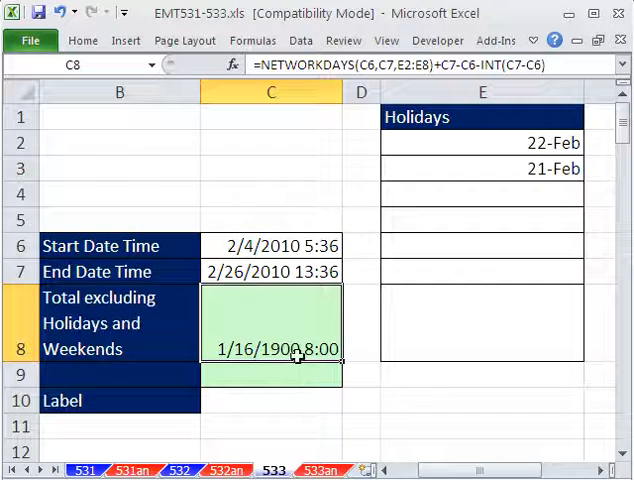
pyautogui.click(270, 425)
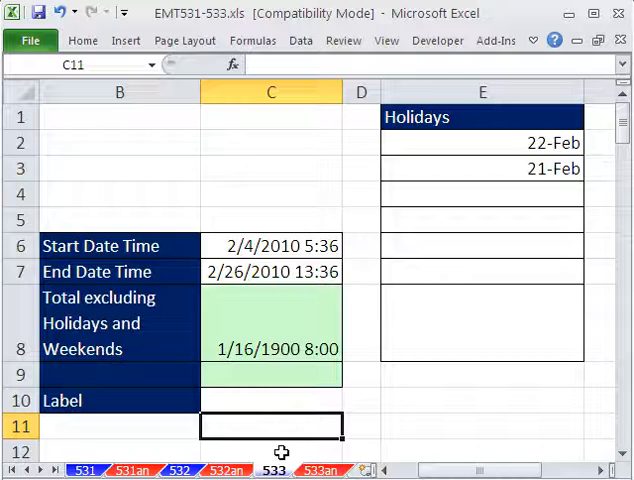
pyautogui.write('Ctrl')
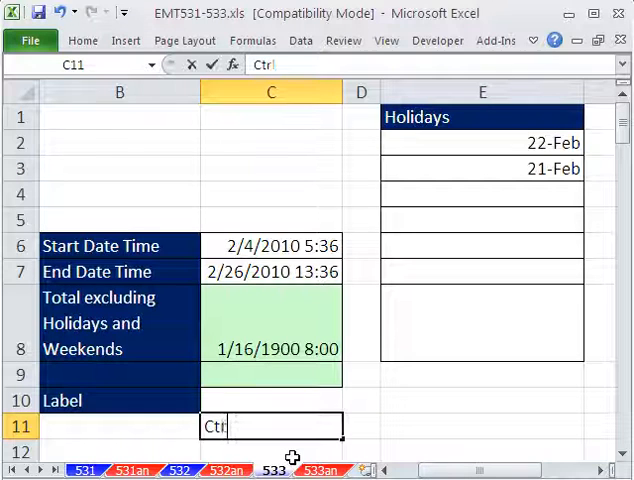
# Finish the 'Ctrl + Shift ~' shortcut note in C11
pyautogui.write('+ Shi')
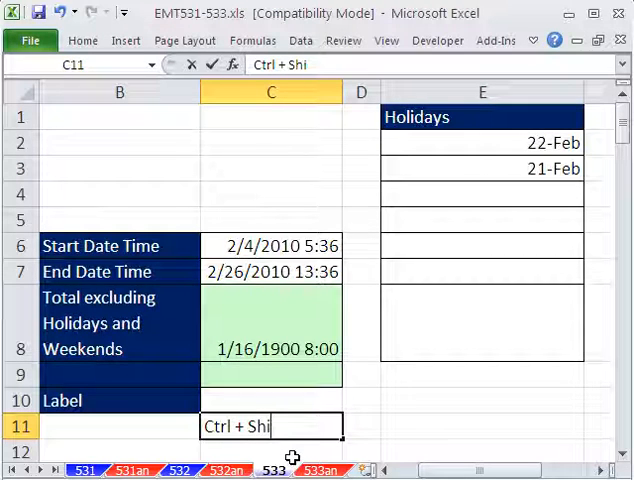
pyautogui.write('ft ~')
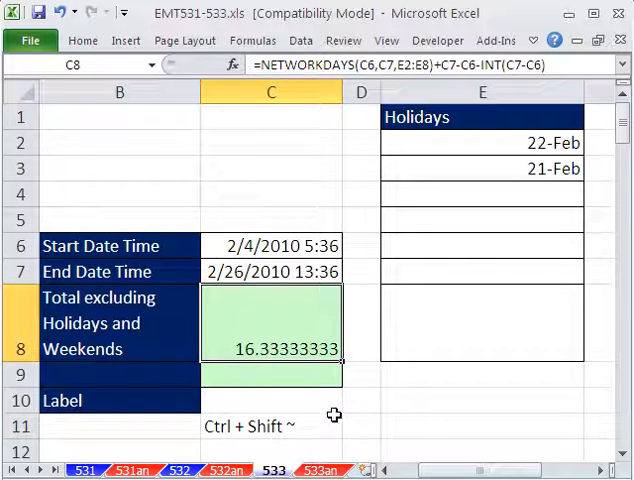
pyautogui.moveTo(283, 343)
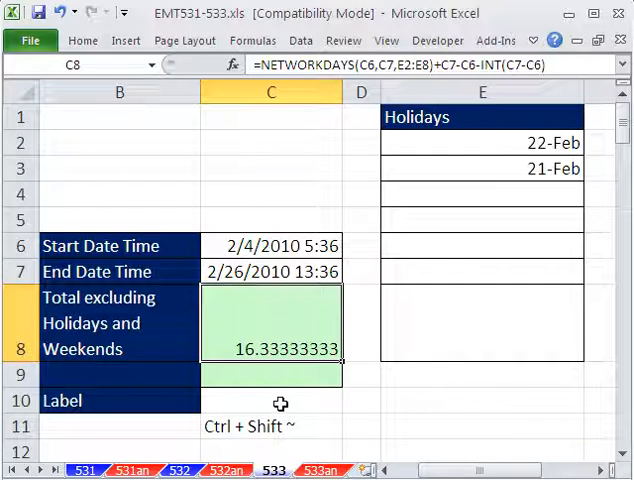
pyautogui.moveTo(261, 330)
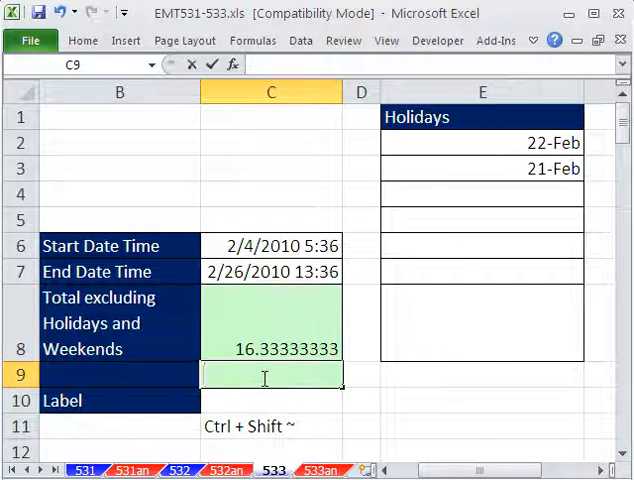
# Enter =NETWORKDAYS(C6,C7,E2:E8)+MOD(C7-C6,1) in C9, returning 16.33333333
pyautogui.write('=NETWORKDAYS(C6,C7,E2:E8)')
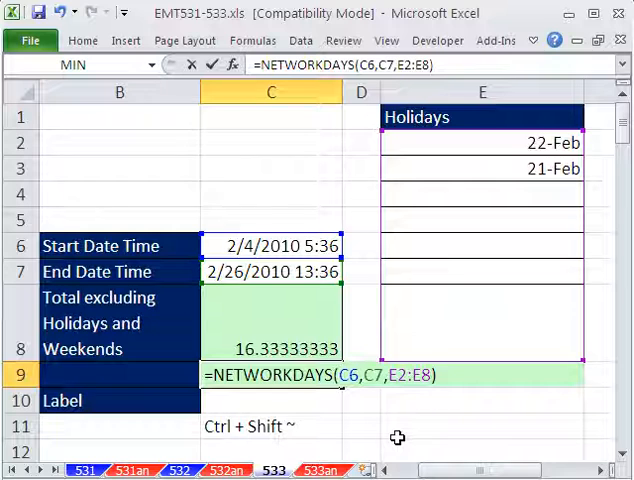
pyautogui.write('-mo')
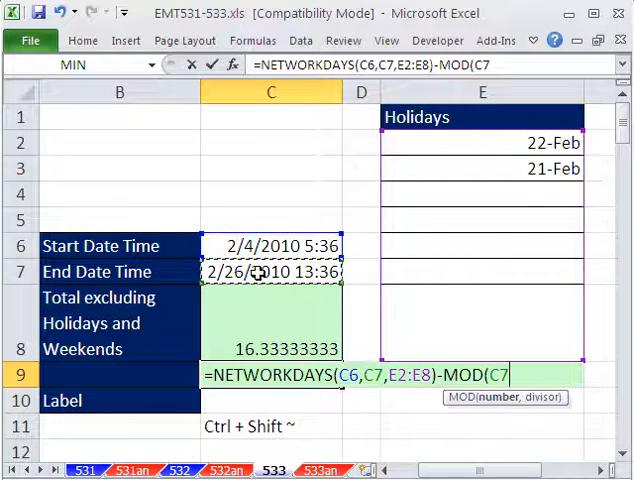
pyautogui.write('-C6')
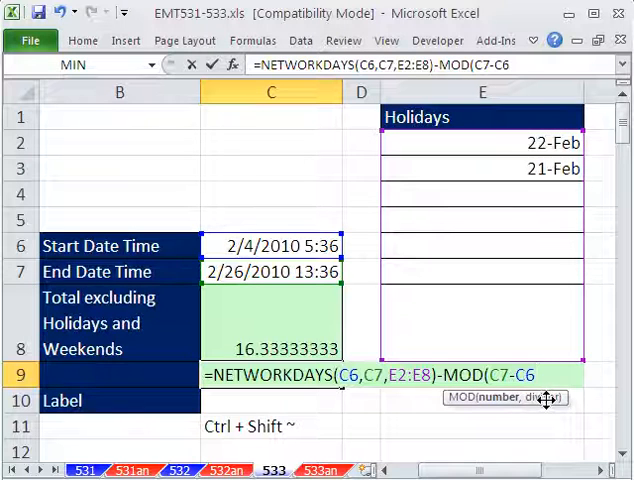
pyautogui.write('1)')
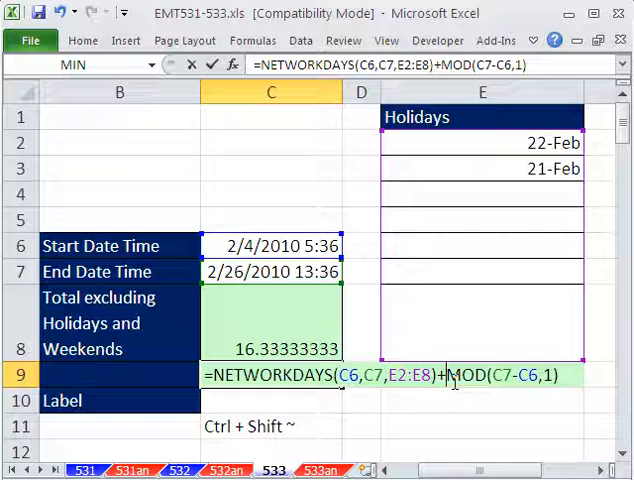
pyautogui.press('Return')
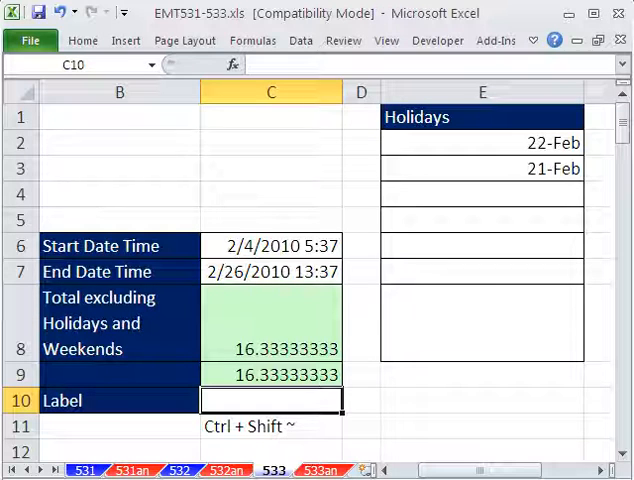
# Enter =INT(C9)&" Days "&HOUR(C8) in C10, displaying '16 Days 8'
pyautogui.write('=i')
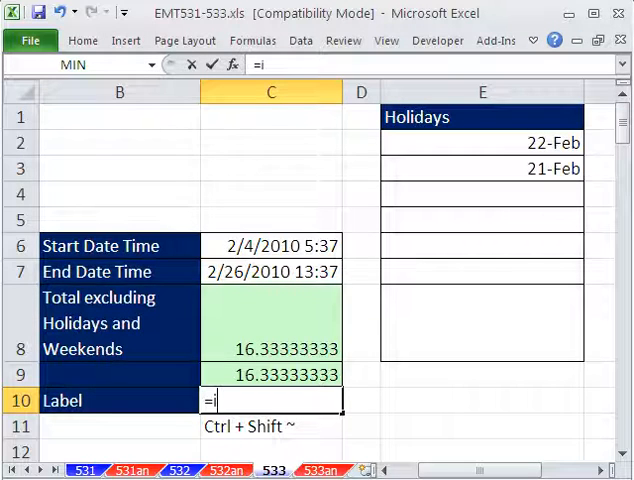
pyautogui.write('NT(C9')
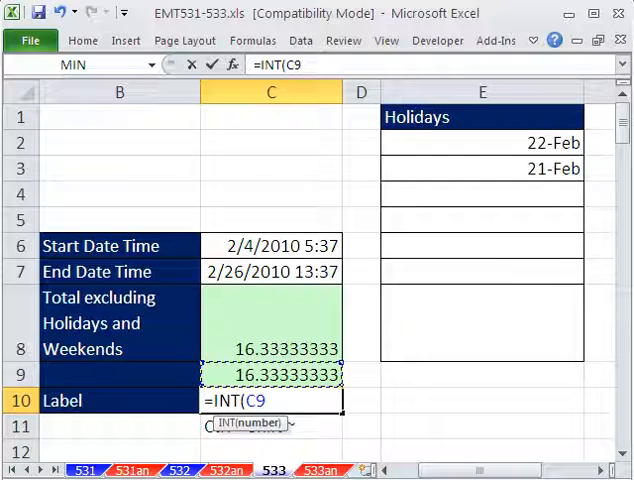
pyautogui.write(')')
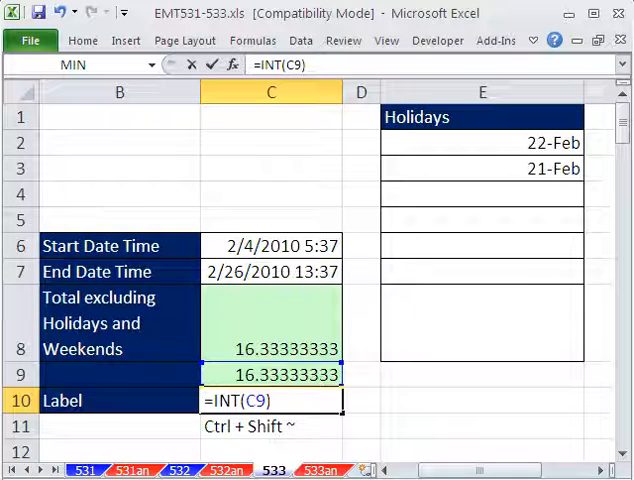
pyautogui.write('&"')
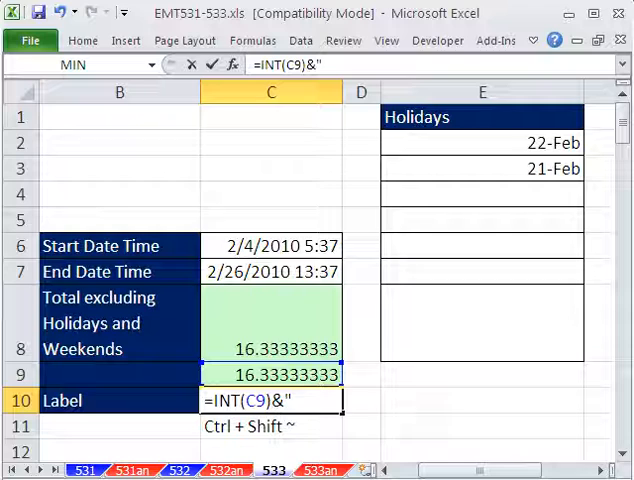
pyautogui.write('Days')
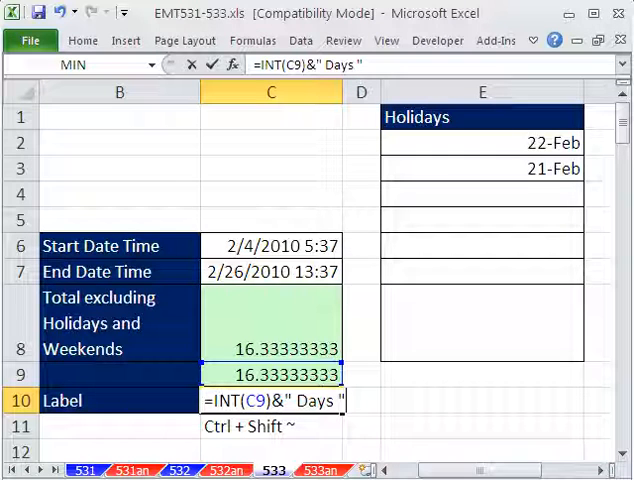
pyautogui.write('&')
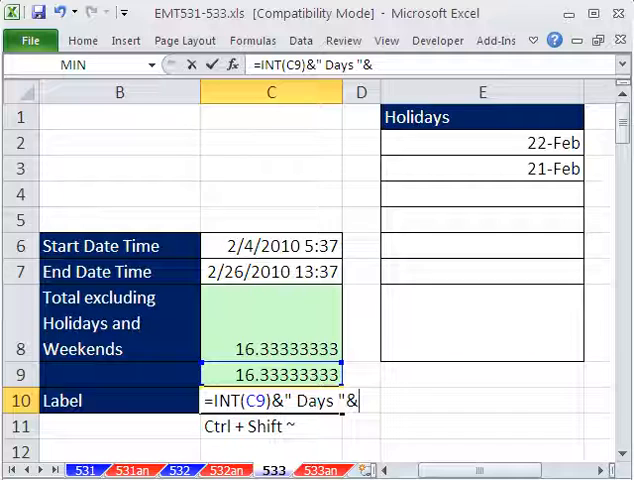
pyautogui.moveTo(307, 355)
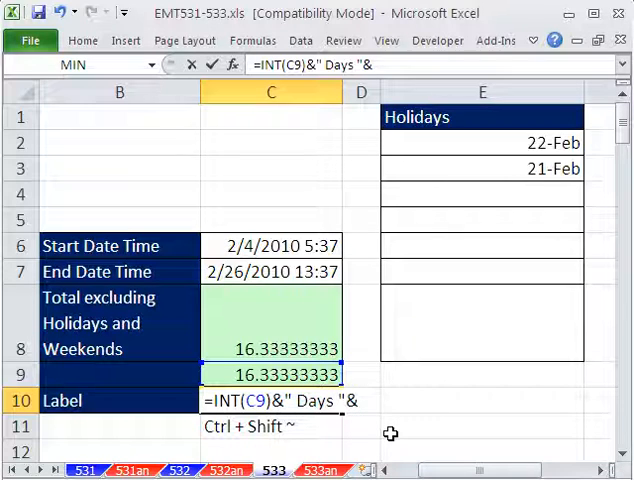
pyautogui.write('hour')
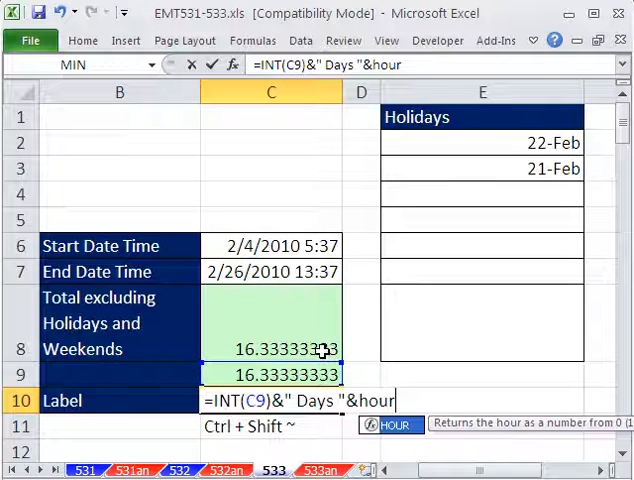
pyautogui.moveTo(368, 361)
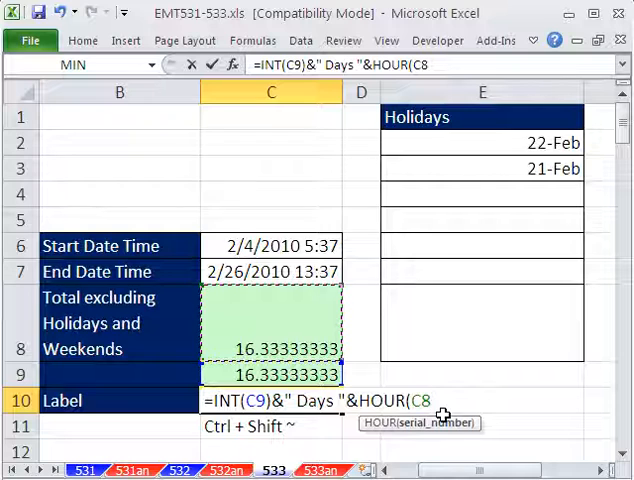
pyautogui.write(')')
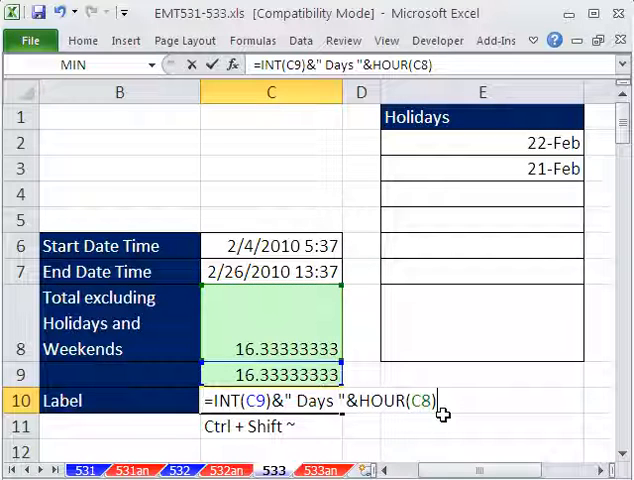
pyautogui.press('Return')
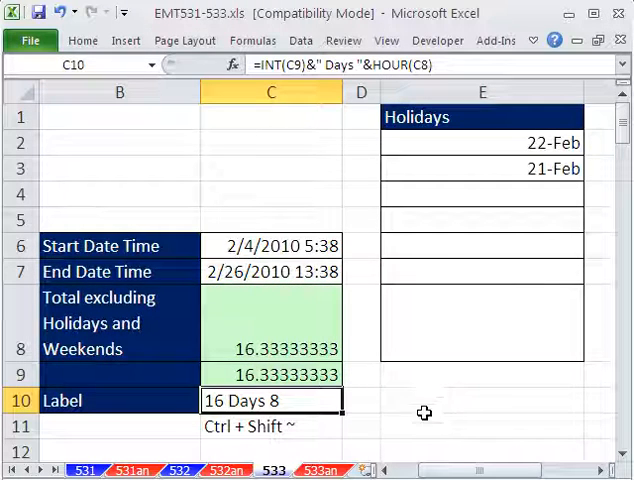
# Append &" Hours" to the C10 formula and fix typos, giving '16 Days 8 Hours'
pyautogui.doubleClick(271, 400)
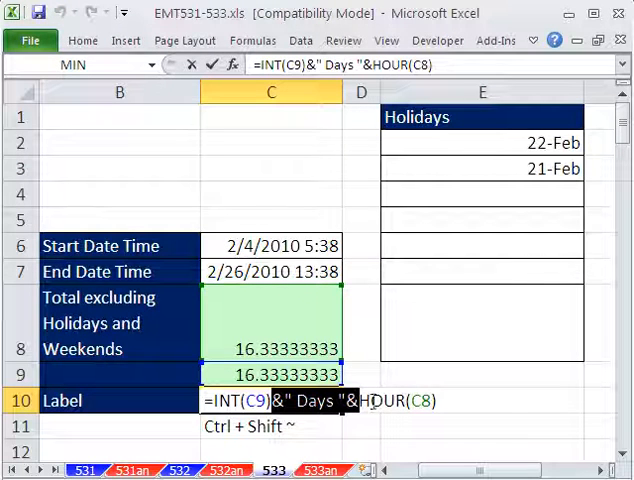
pyautogui.write('&" Days "&')
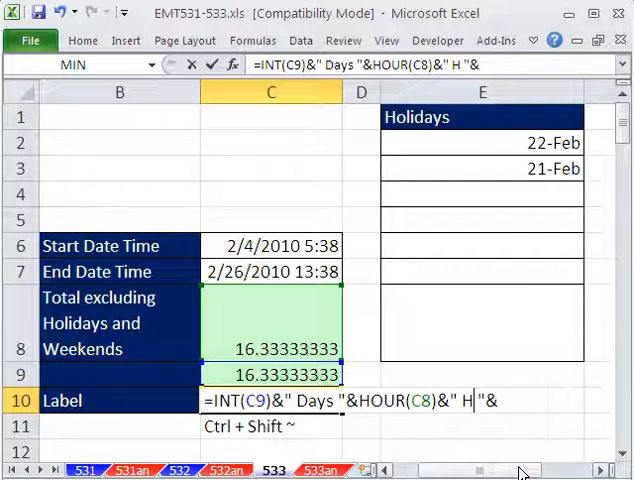
pyautogui.write('opurs')
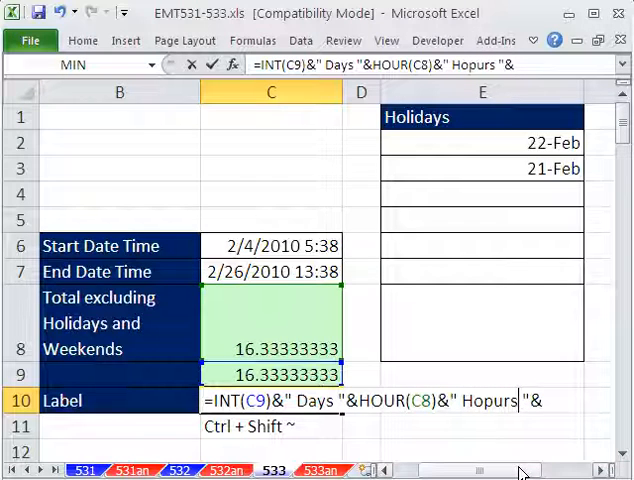
pyautogui.press('BackSpace')
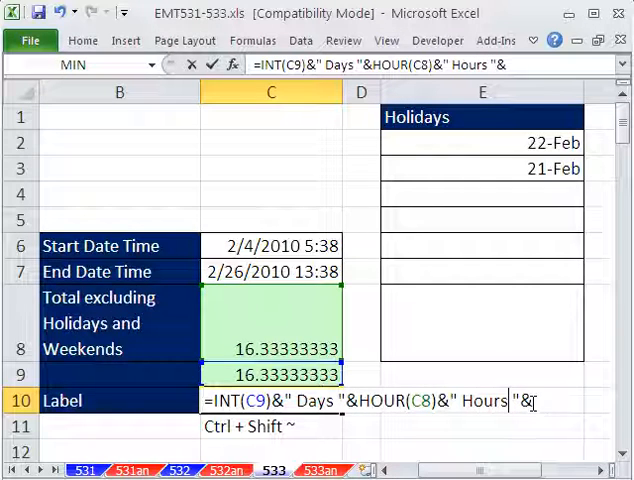
pyautogui.press('BackSpace')
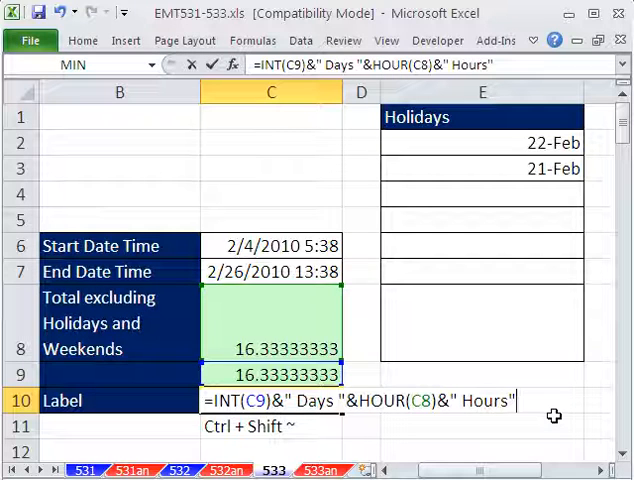
pyautogui.press('Return')
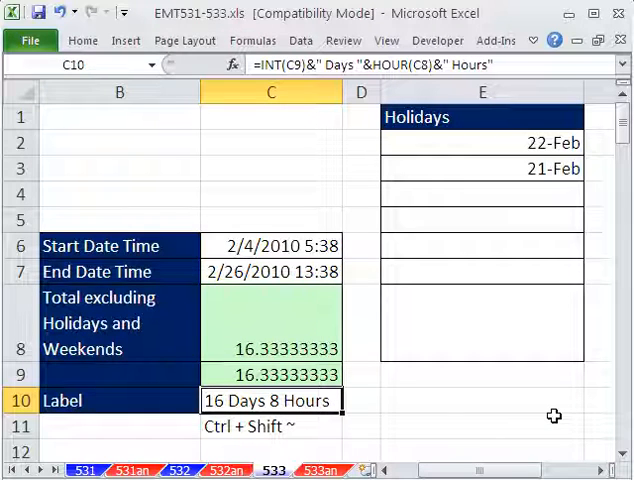